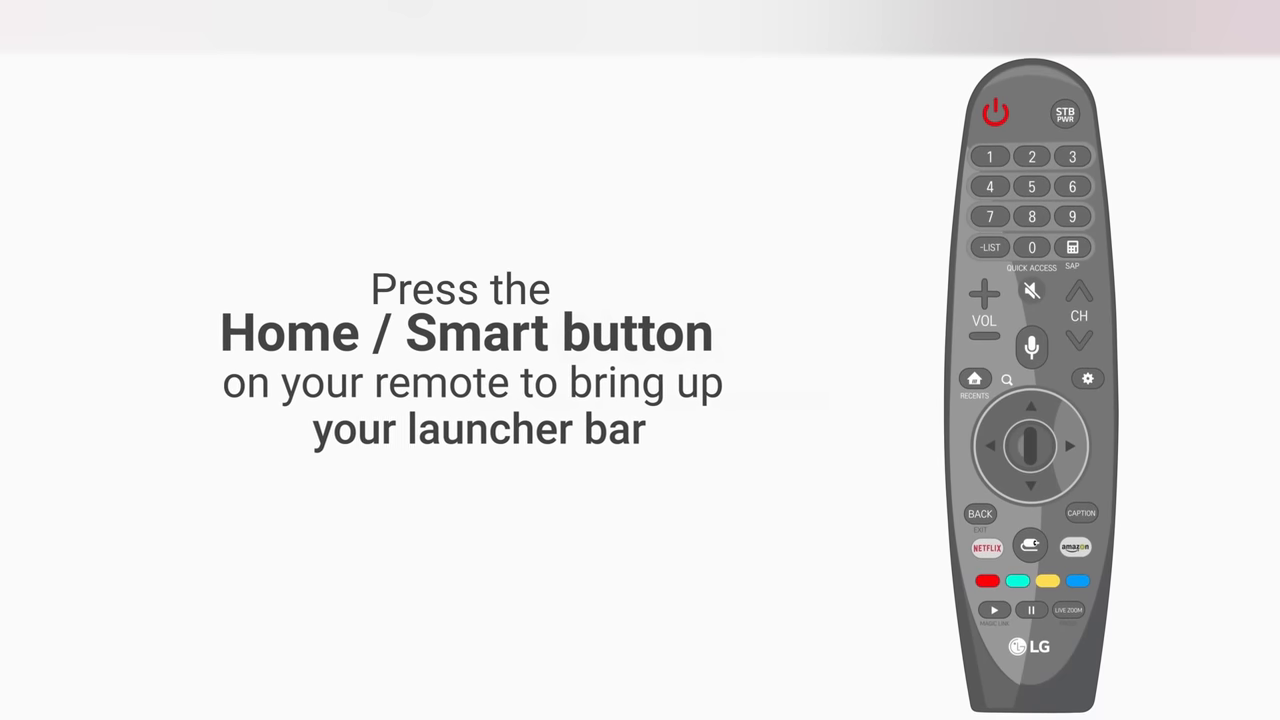
- Bring up the home launcher bar showing Netflix, YouTube and recent activity
{"action": "left_click", "coordinate": [974, 380]}
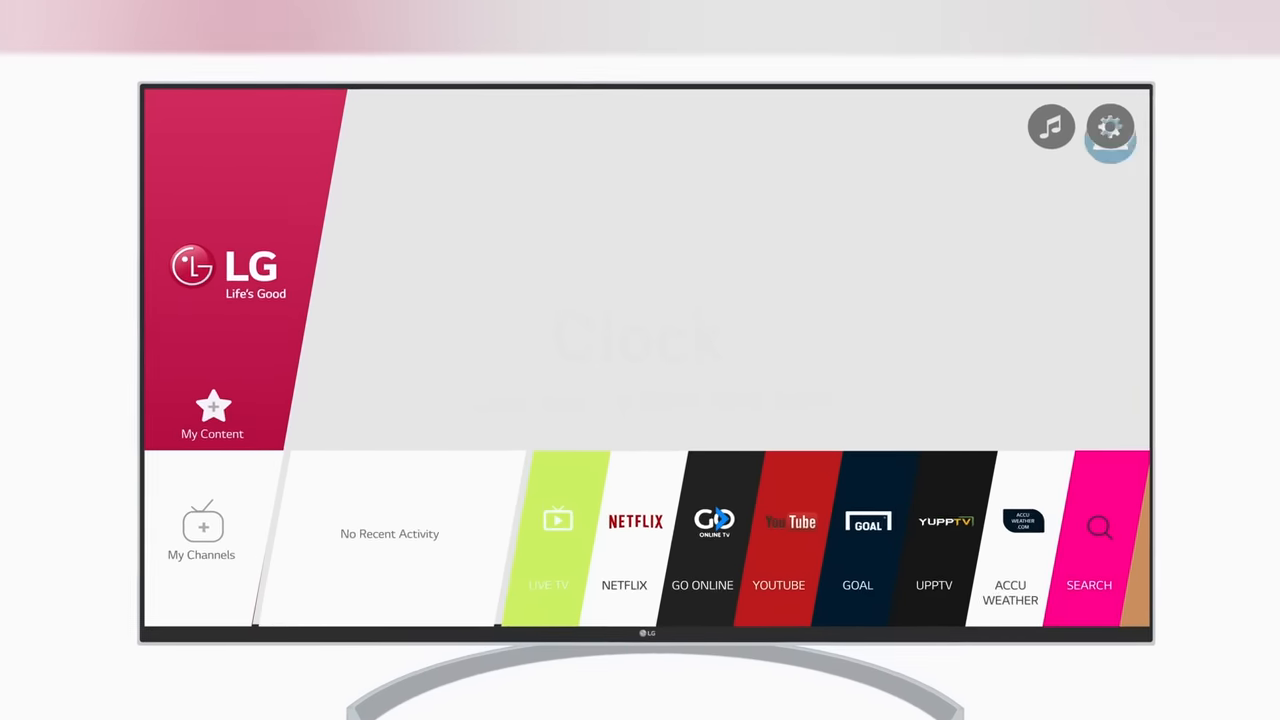
- Reach General > Time & Date and turn off Set Automatically for manual entry
{"action": "left_click", "coordinate": [1110, 128]}
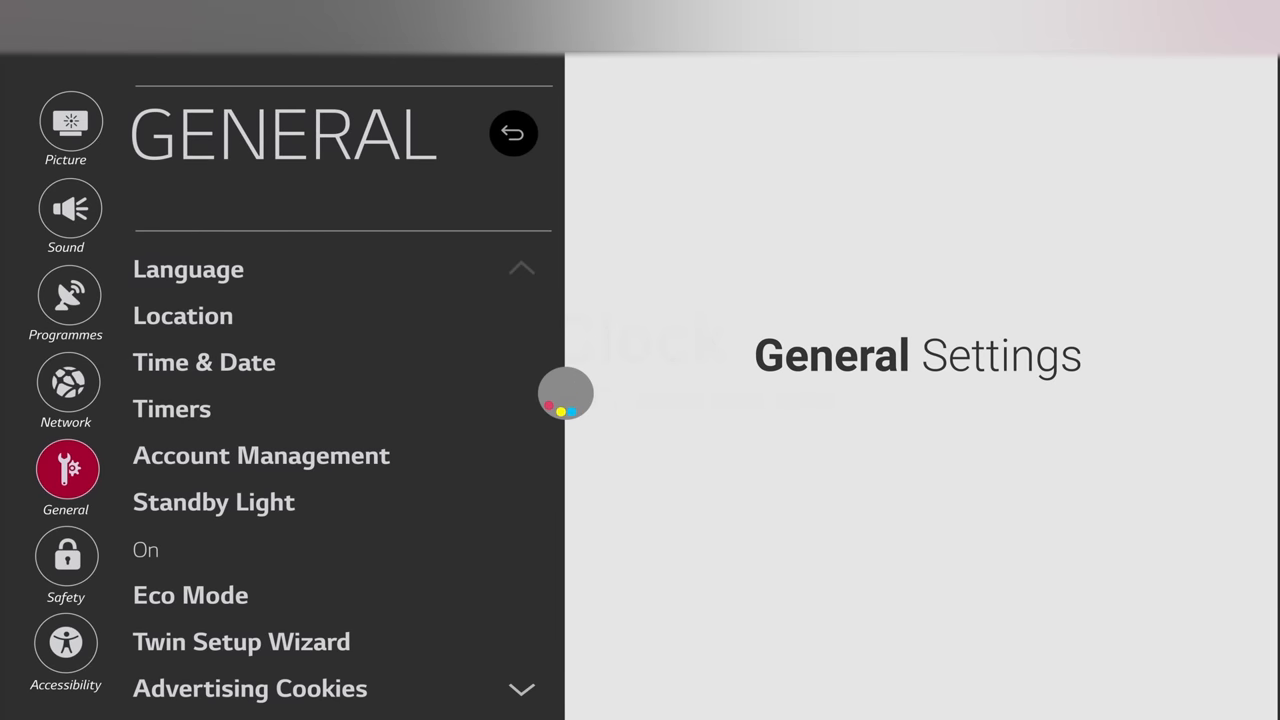
{"action": "left_click", "coordinate": [204, 364]}
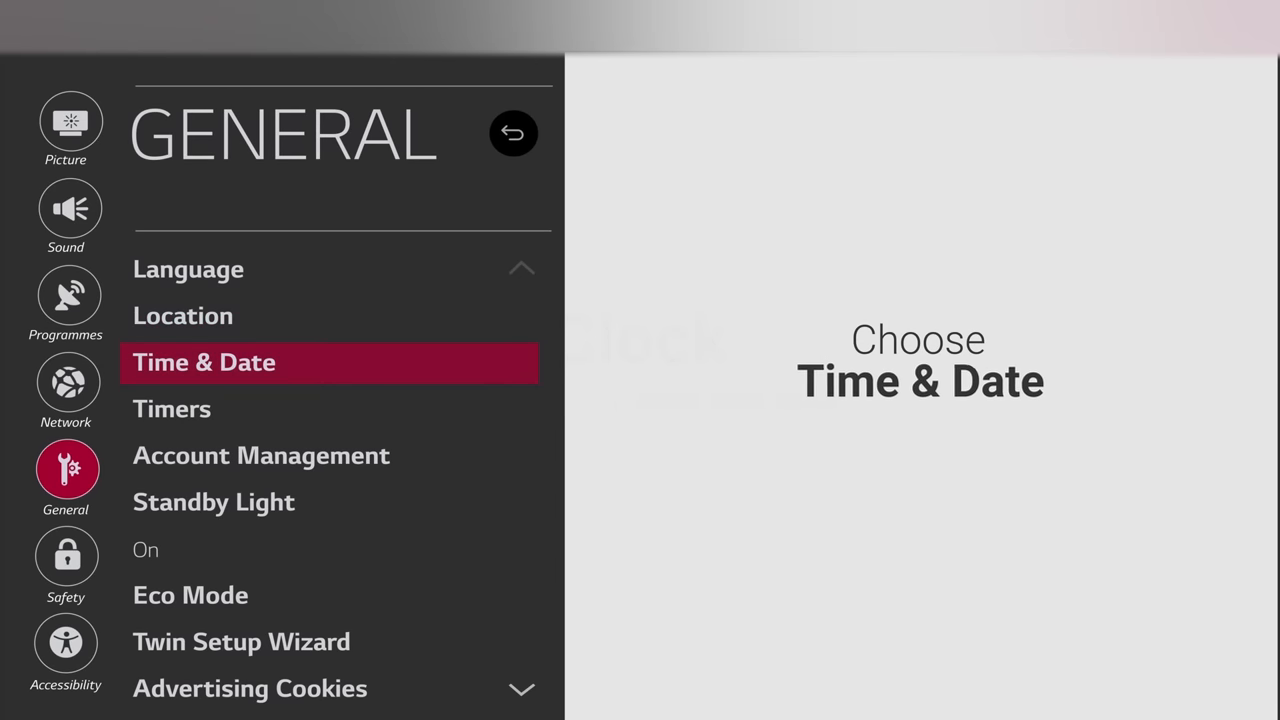
{"action": "left_click", "coordinate": [204, 364]}
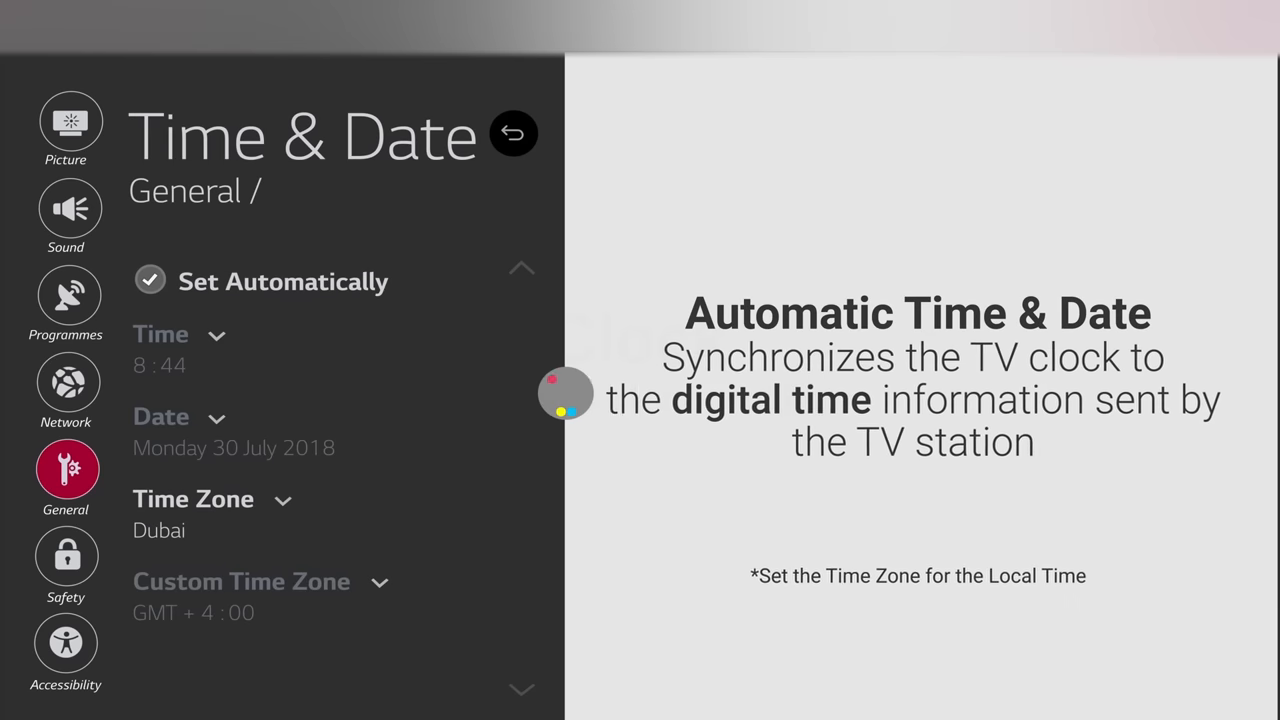
{"action": "left_click", "coordinate": [150, 280]}
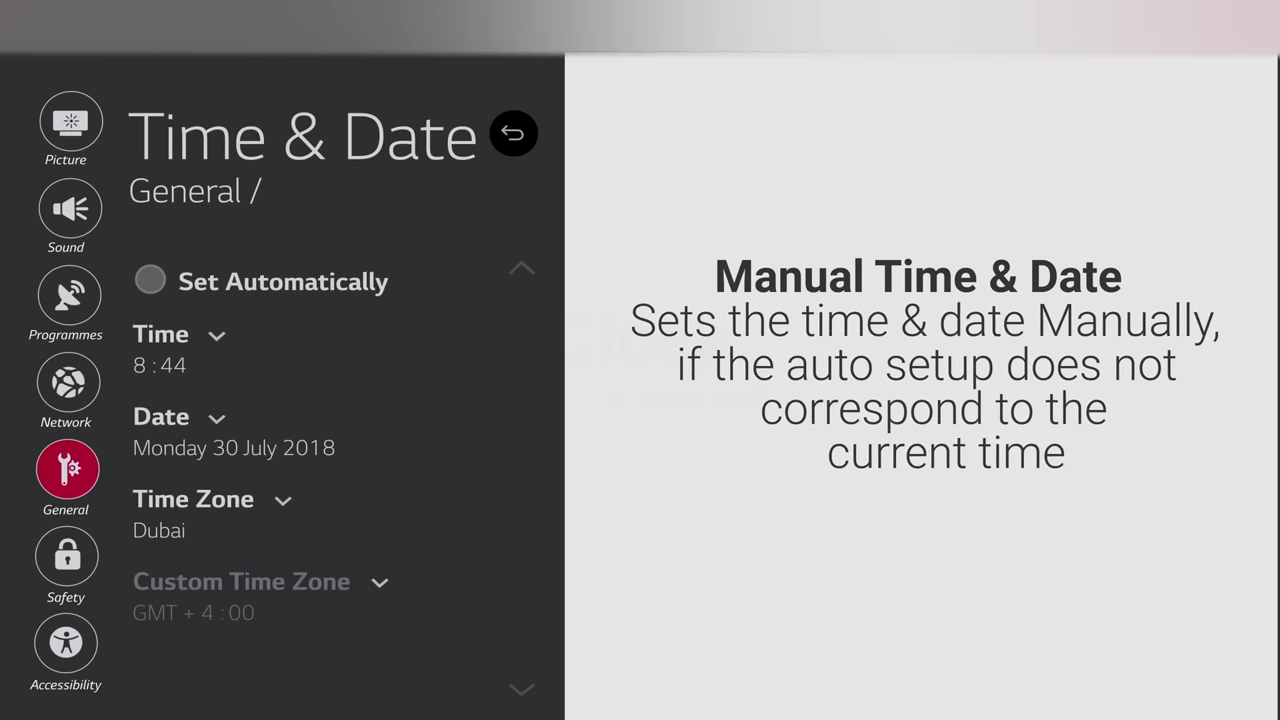
- Edit the clock time, raising the minutes from 44 to 46, and apply it
{"action": "left_click", "coordinate": [160, 334]}
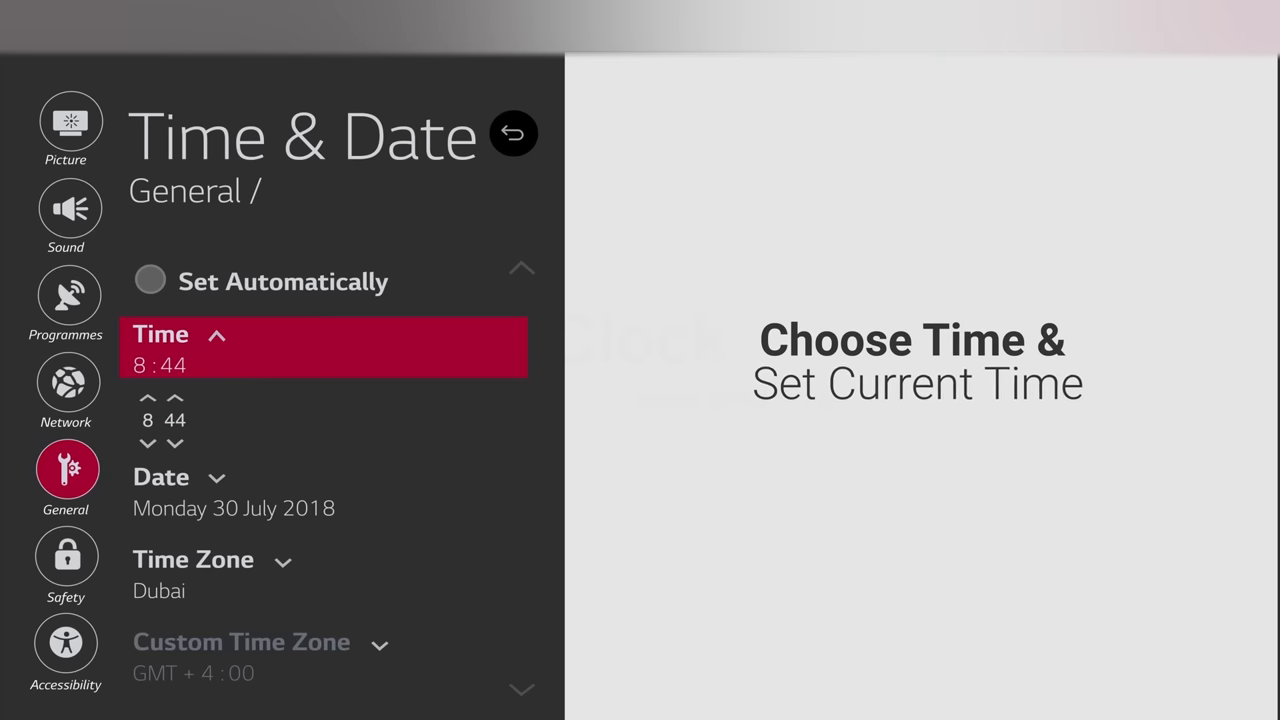
{"action": "left_click", "coordinate": [176, 398]}
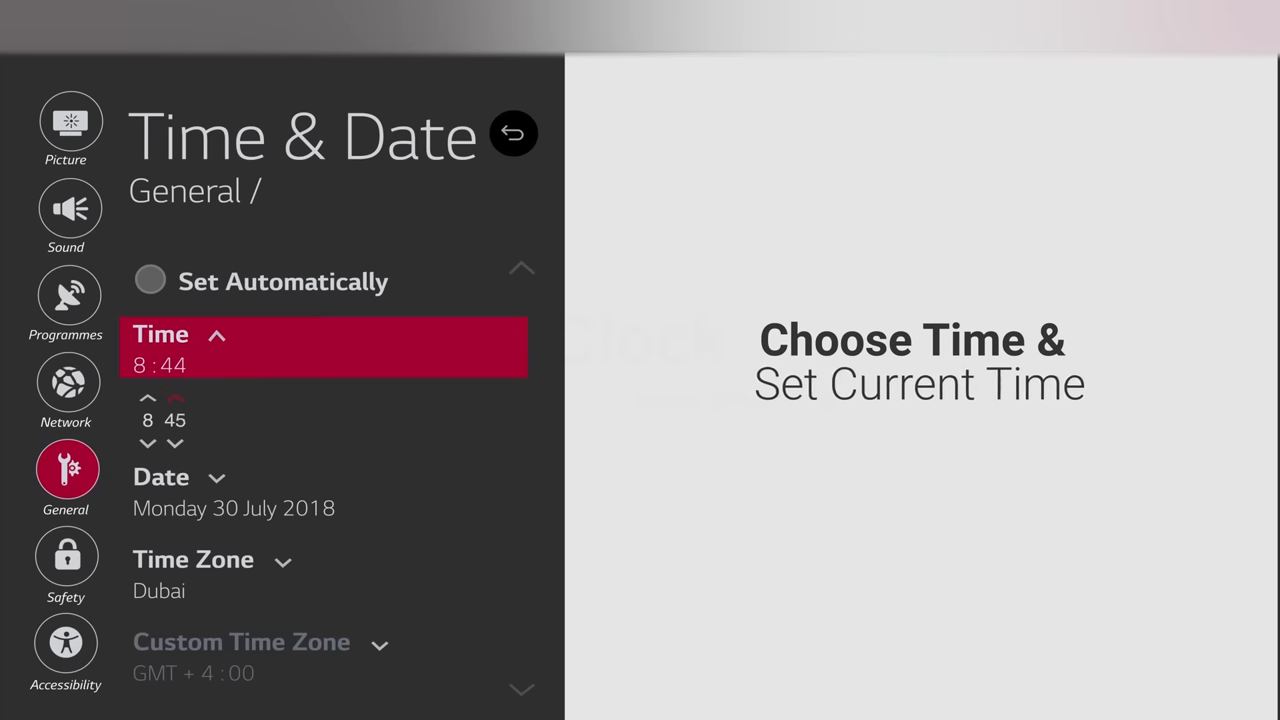
{"action": "left_click", "coordinate": [176, 396]}
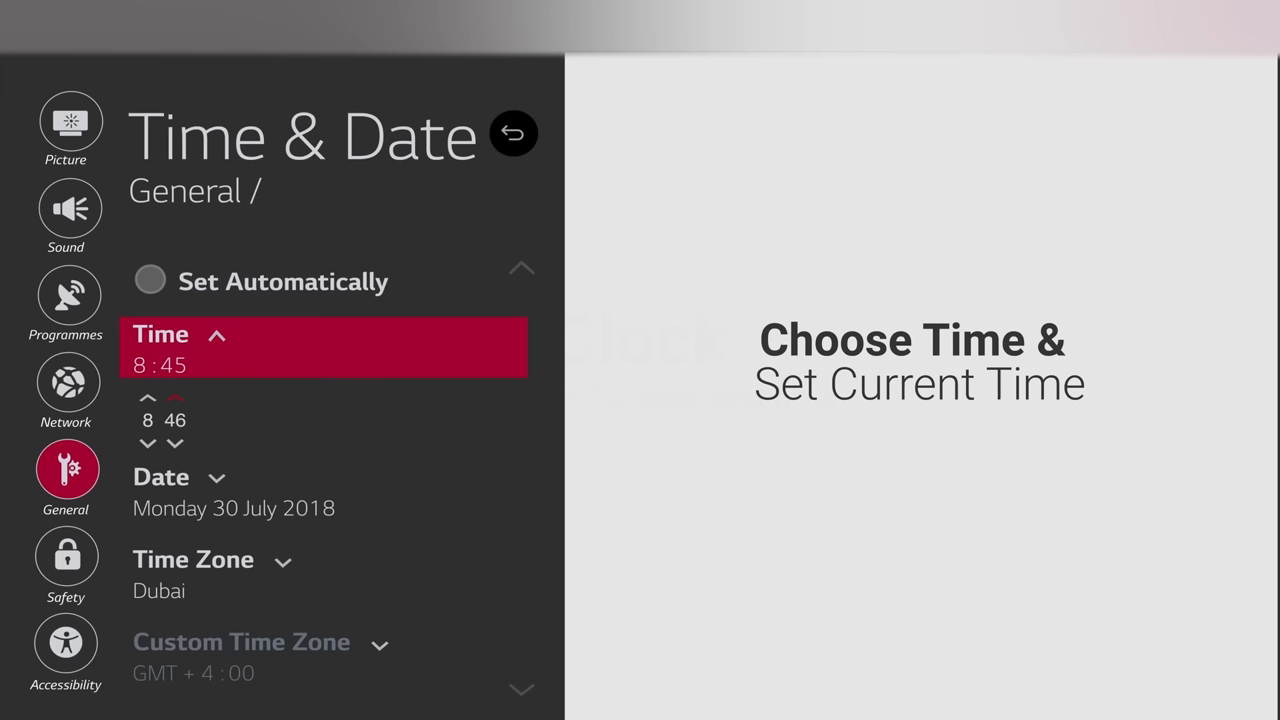
{"action": "left_click", "coordinate": [178, 398]}
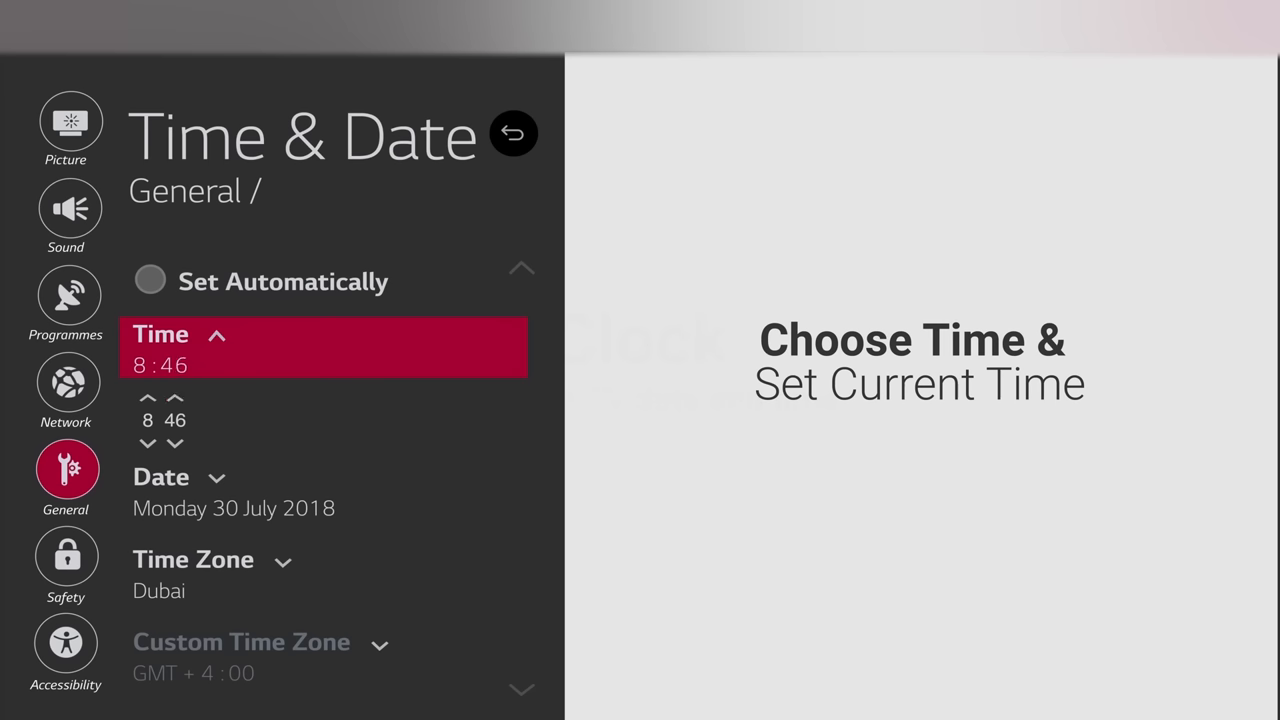
- Edit the date, advancing July to August, and apply Tuesday 28 August 2018
{"action": "left_click", "coordinate": [148, 444]}
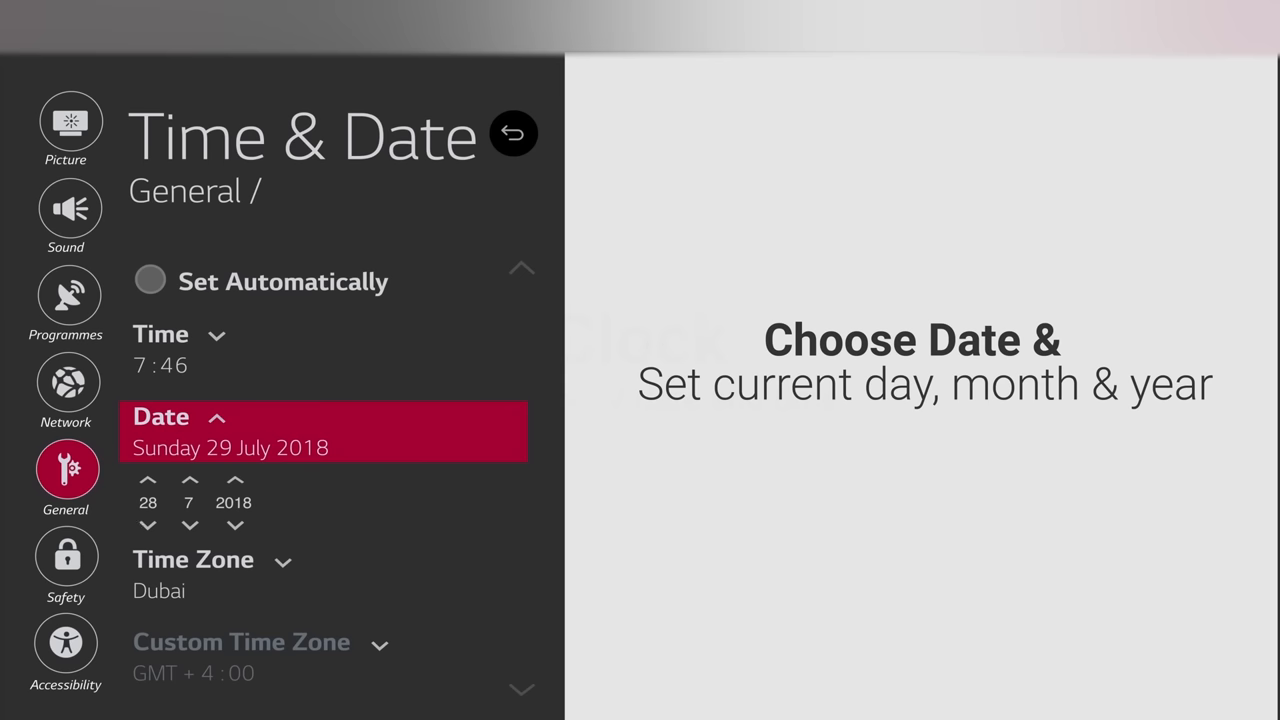
{"action": "left_click", "coordinate": [188, 480]}
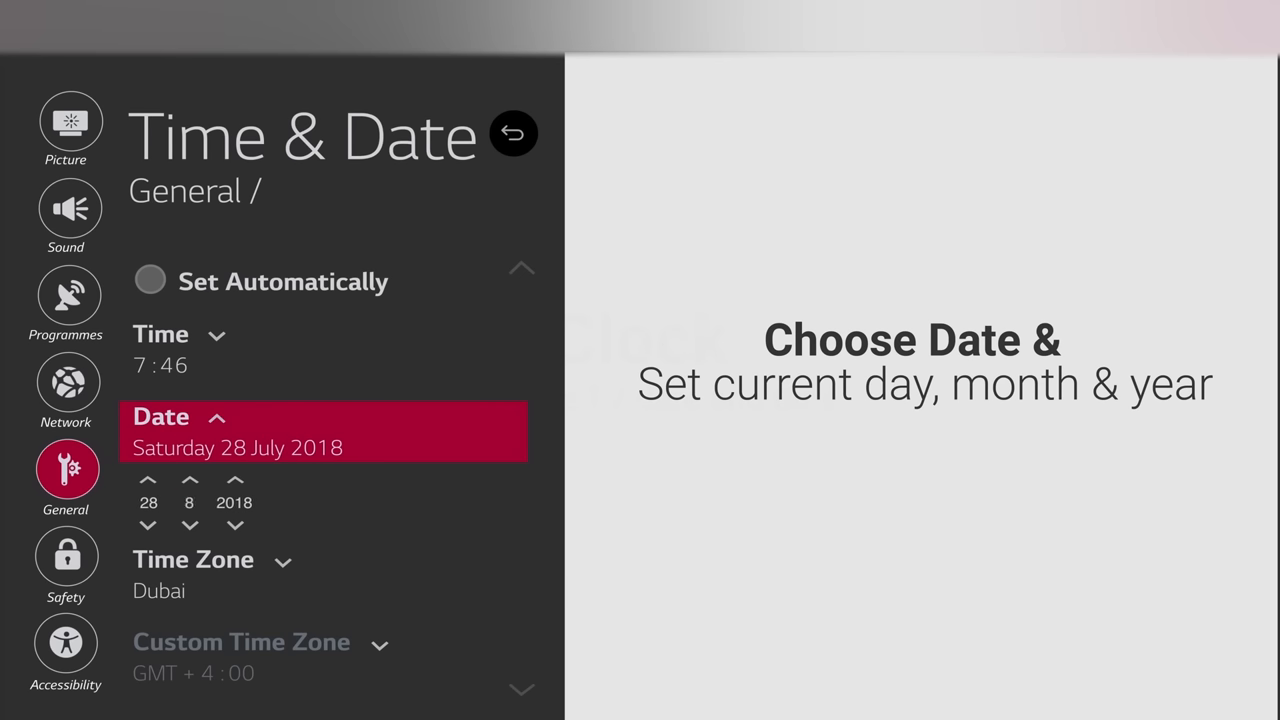
{"action": "left_click", "coordinate": [190, 480]}
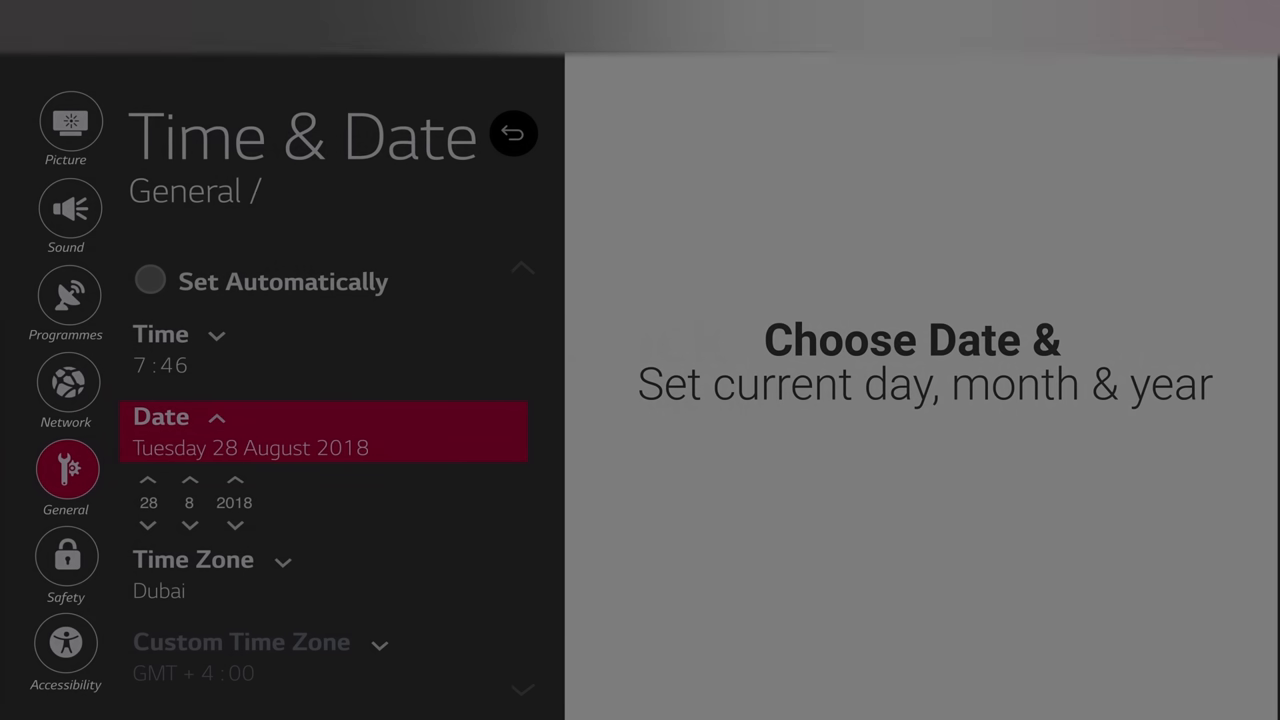